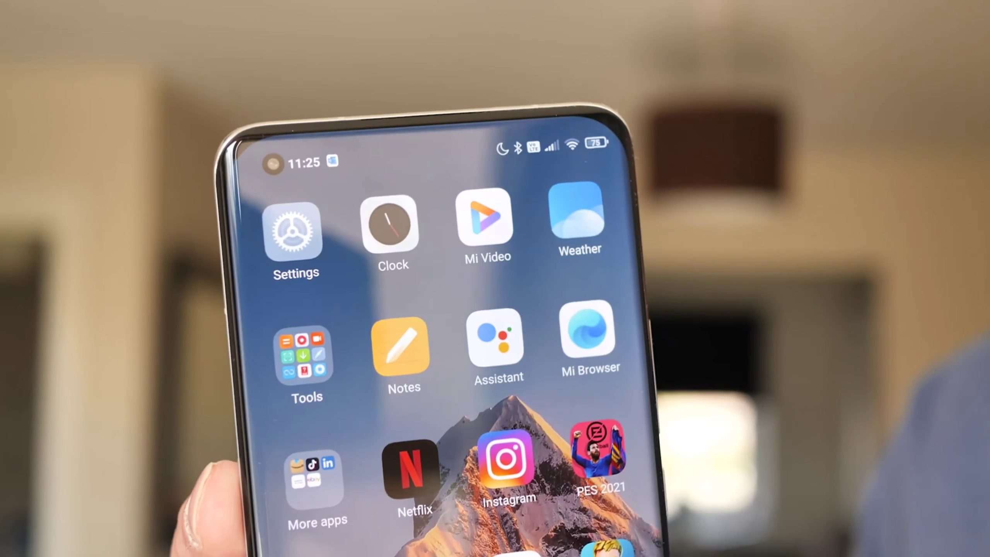
{"action": "scroll", "scroll_direction": "up", "scroll_amount": 3}
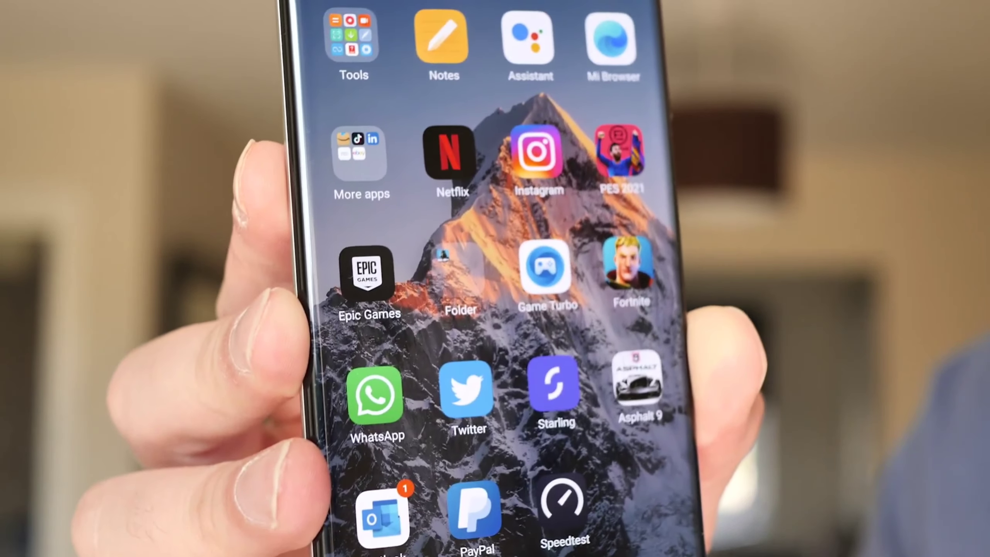